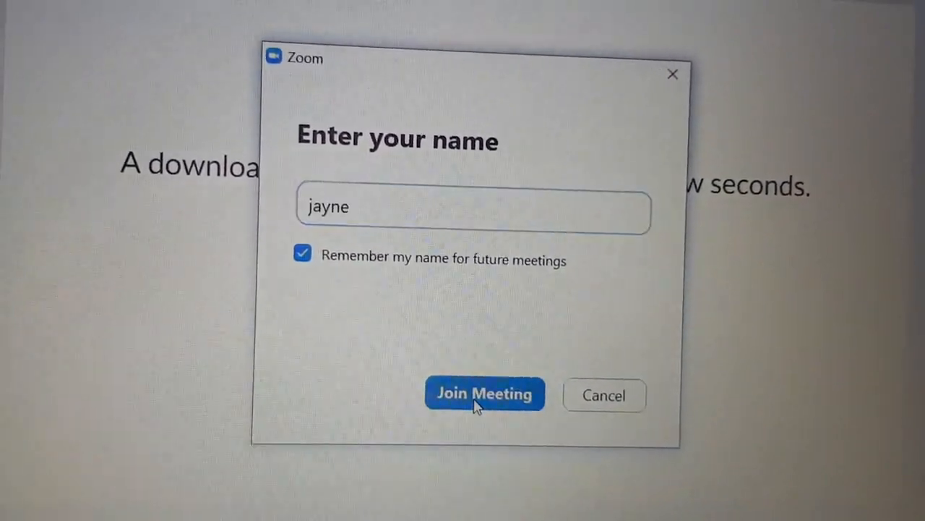
Step: Join the meeting under the entered name with 'Remember my name' kept checked
click(485, 393)
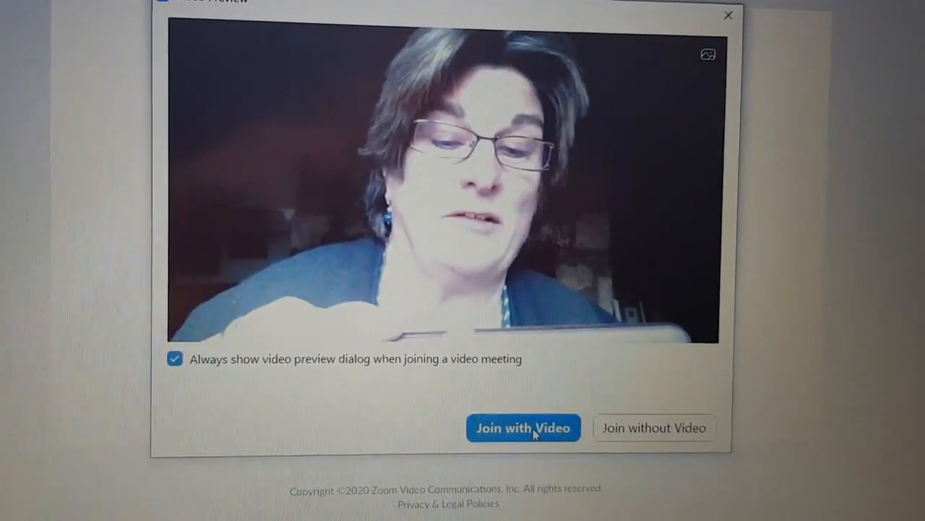
Step: Join the meeting from the video preview with the camera turned on
click(523, 428)
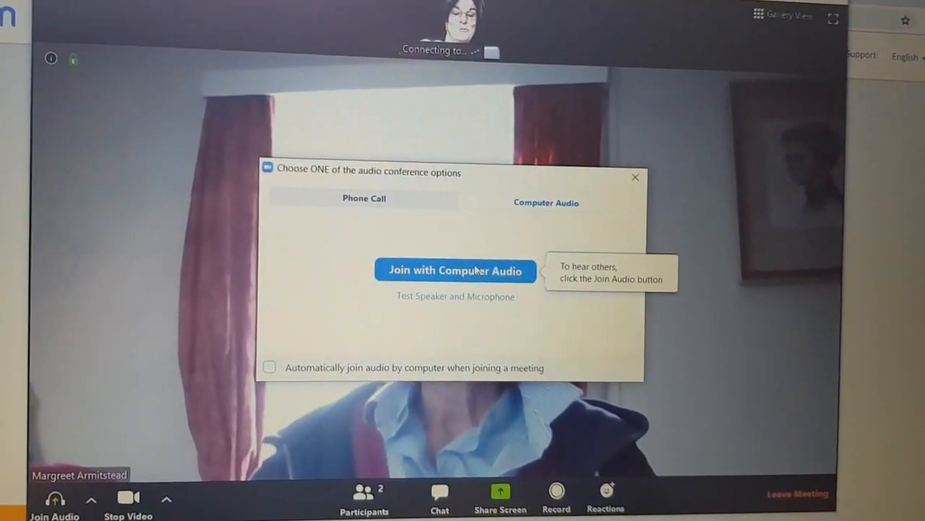
Step: Join with Computer Audio from the audio conference options
click(456, 270)
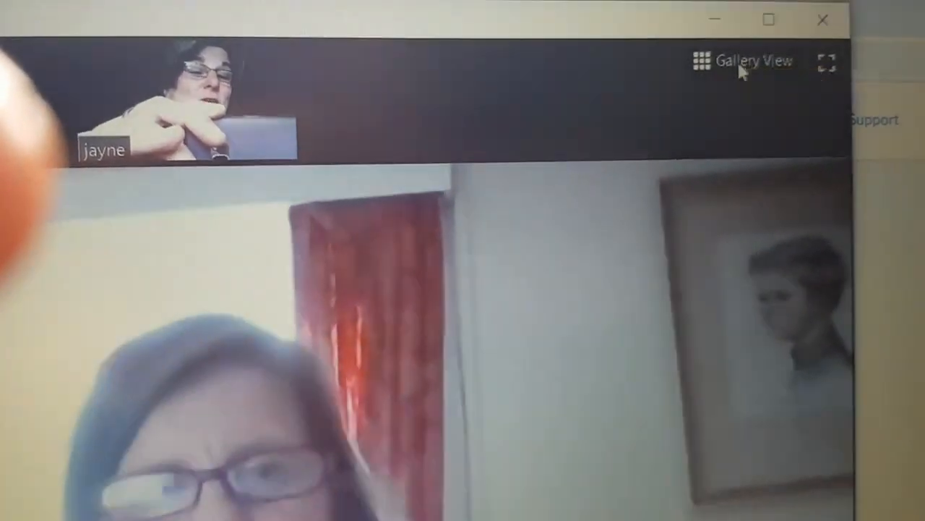
Step: Switch the meeting window to Gallery View
click(755, 60)
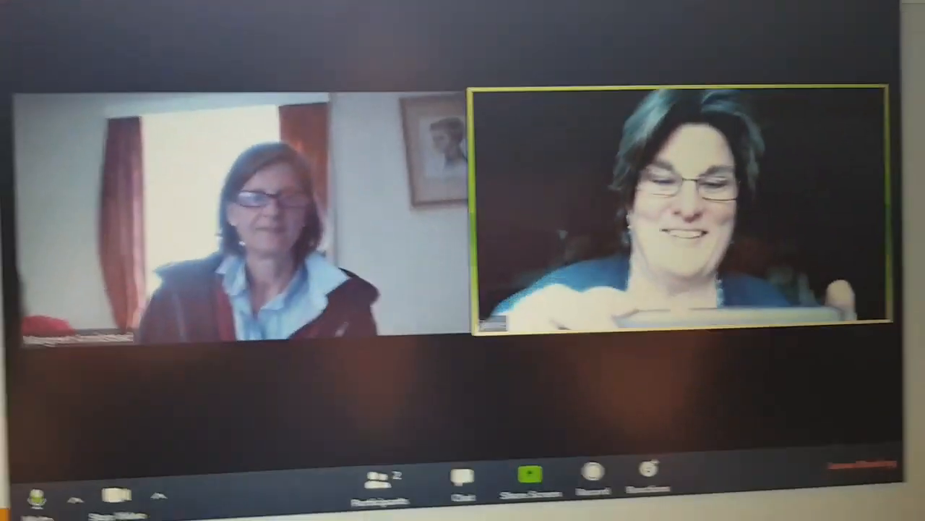